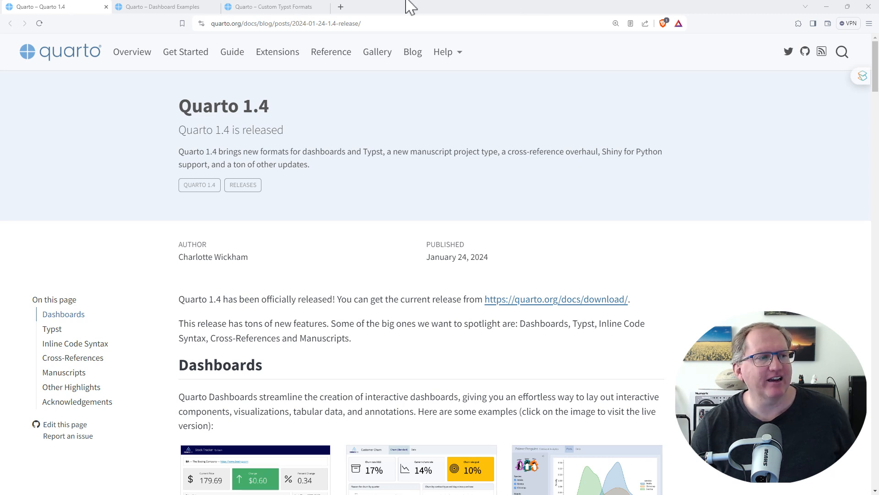
Scroll the Quarto 1.4 post to the Dashboards section with three example dashboards.
scroll("down", 3)
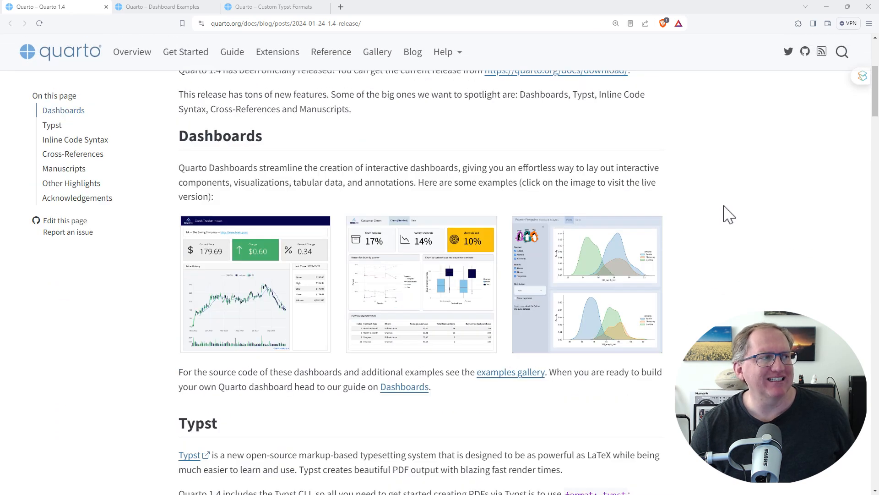
mouse_move(297, 264)
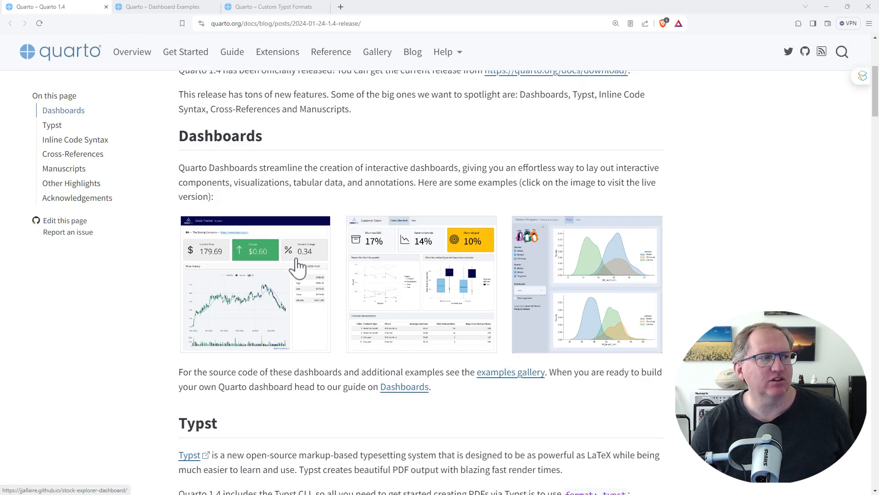
mouse_move(440, 258)
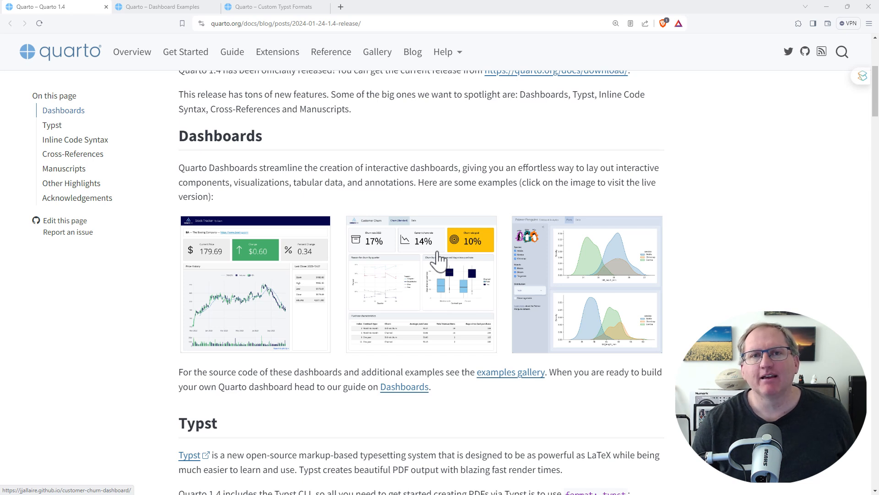
mouse_move(480, 240)
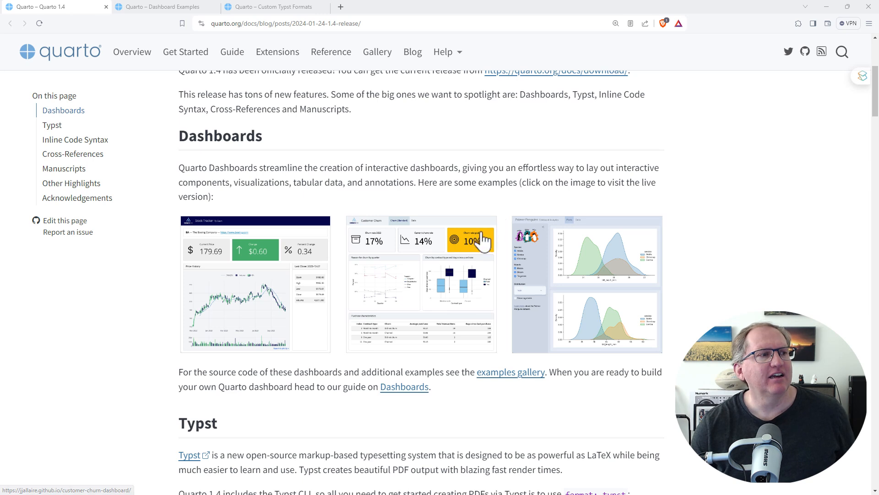
mouse_move(227, 84)
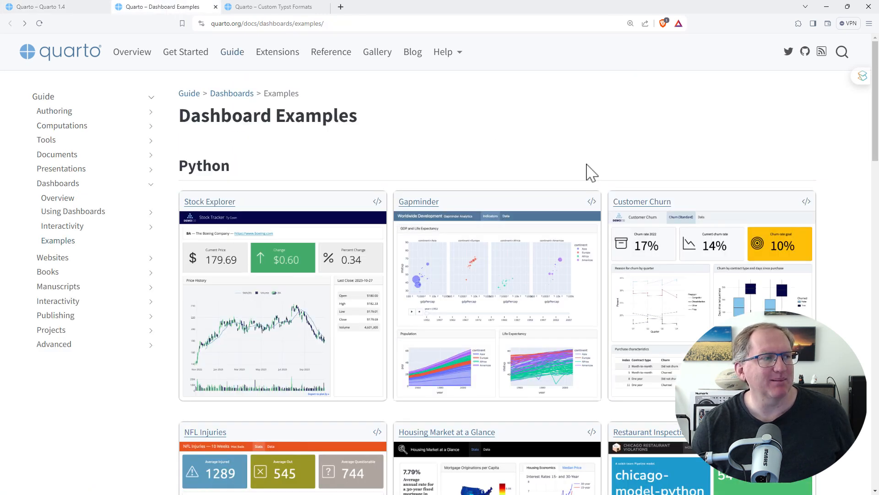
Scroll the Dashboard Examples gallery past Python examples to R dashboards like New Zealand Earthquakes.
scroll("down", 3)
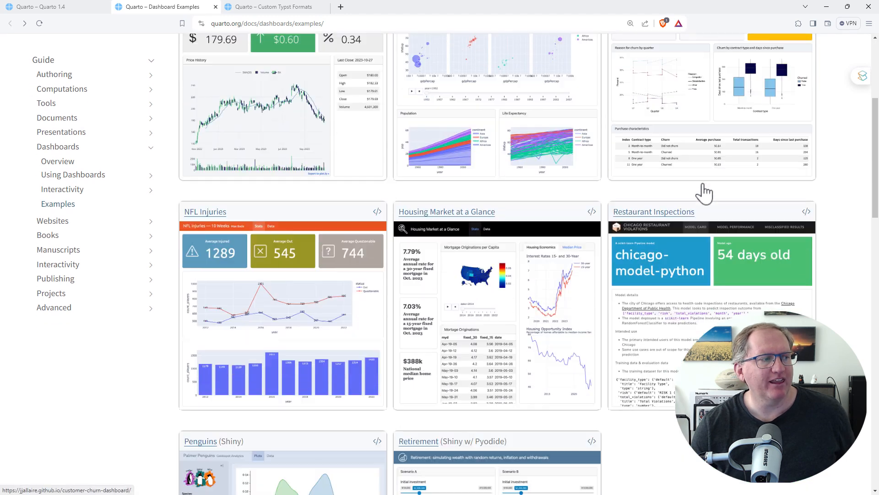
scroll("down", 3)
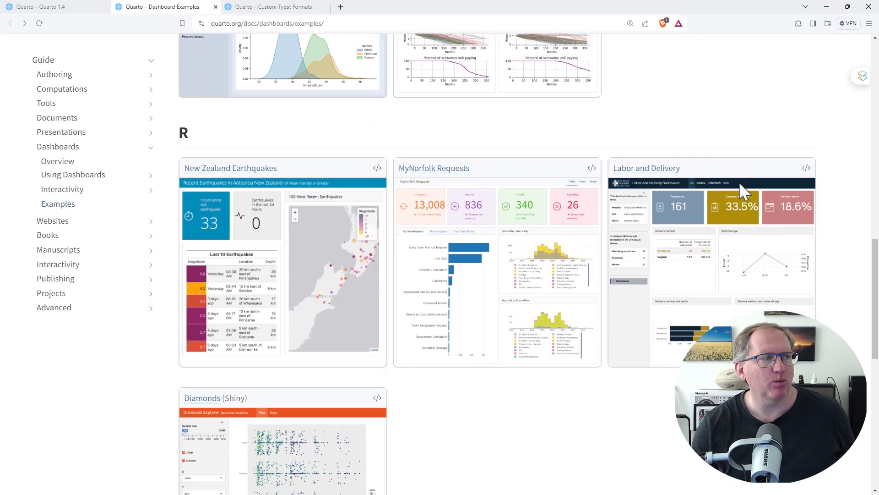
scroll("down", 3)
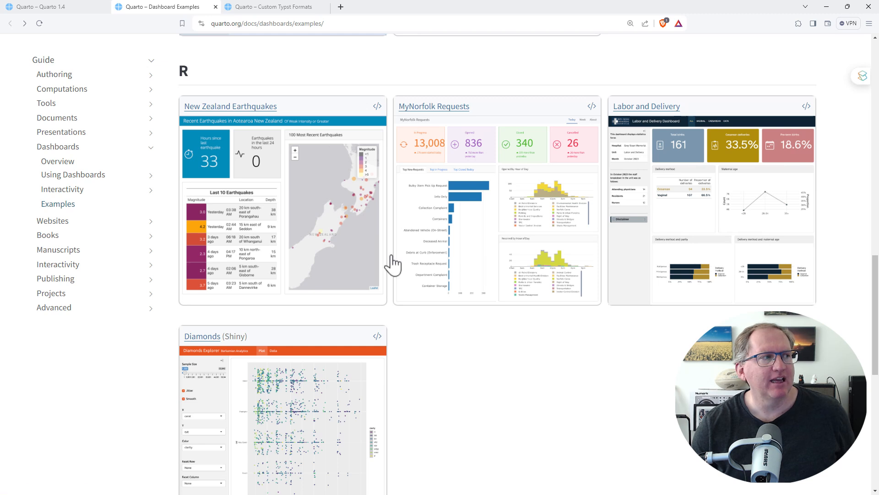
mouse_move(230, 106)
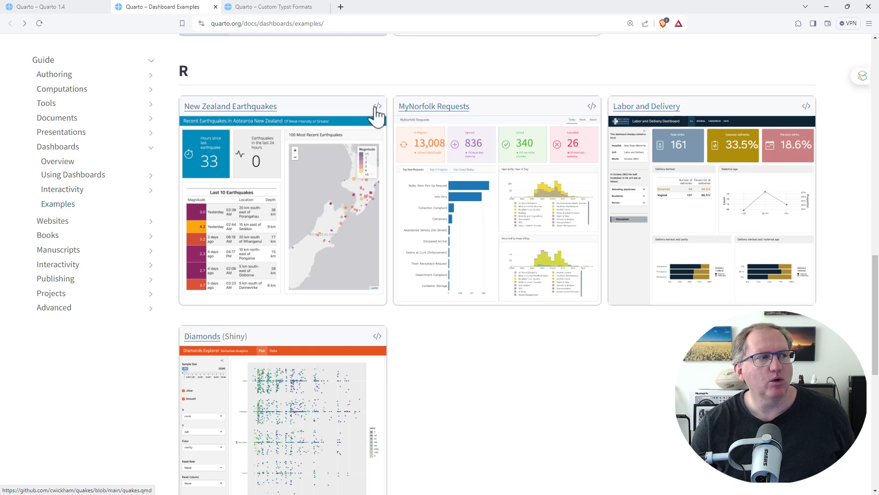
mouse_move(378, 105)
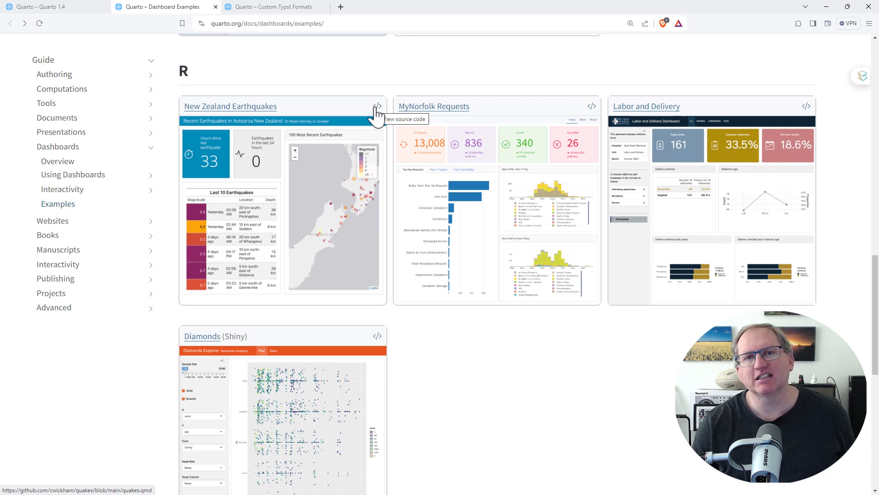
mouse_move(372, 114)
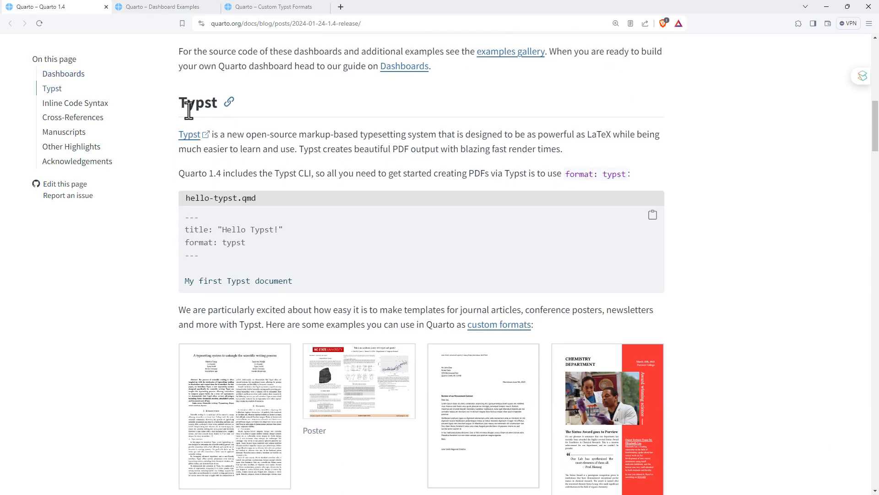
mouse_move(483, 180)
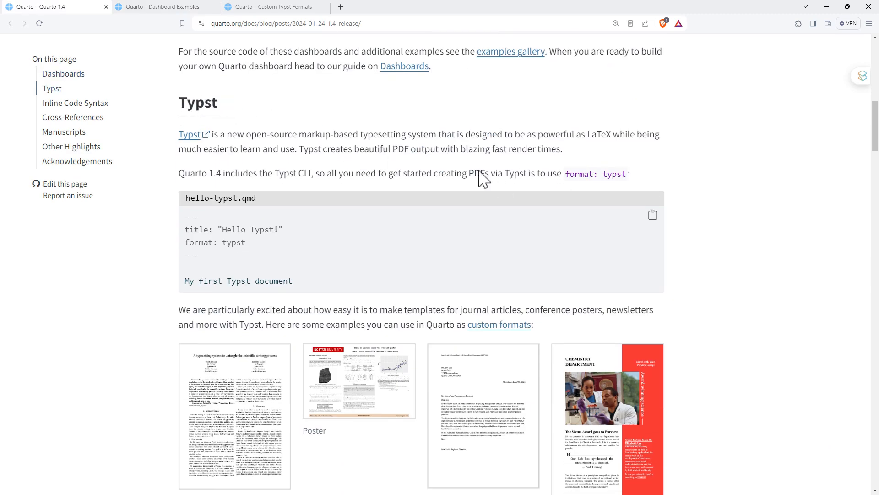
Scroll through the Typst section's IEEE, Poster, Letter and Dept News examples to Inline Code Syntax.
scroll("down", 3)
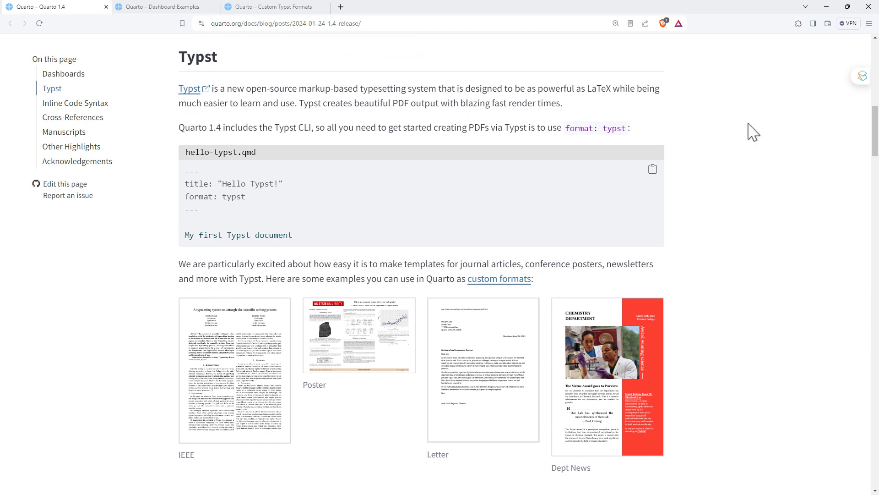
mouse_move(778, 154)
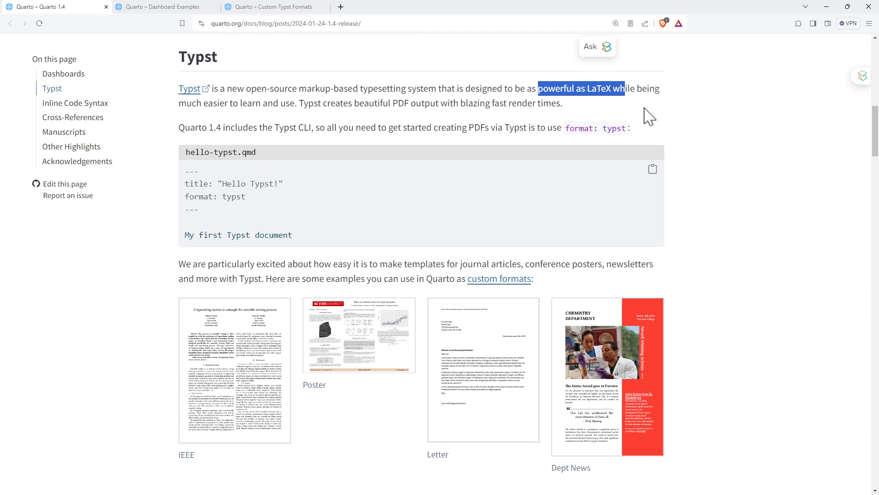
scroll("down", 3)
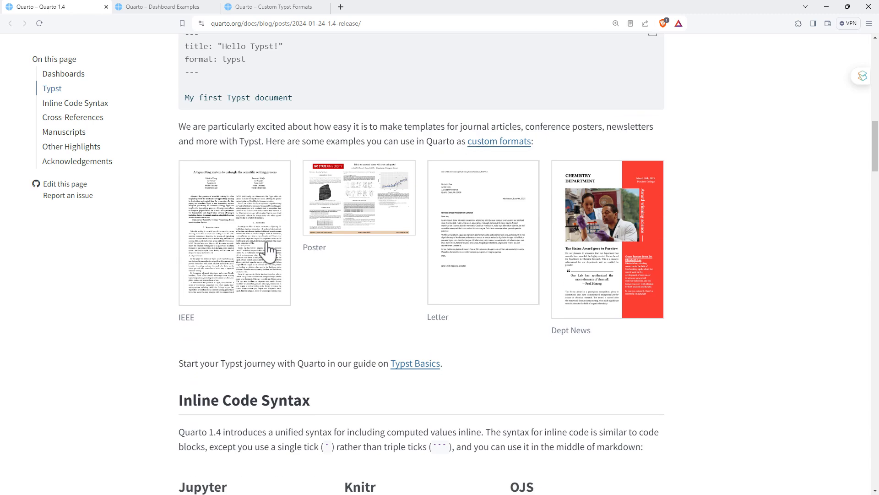
mouse_move(190, 322)
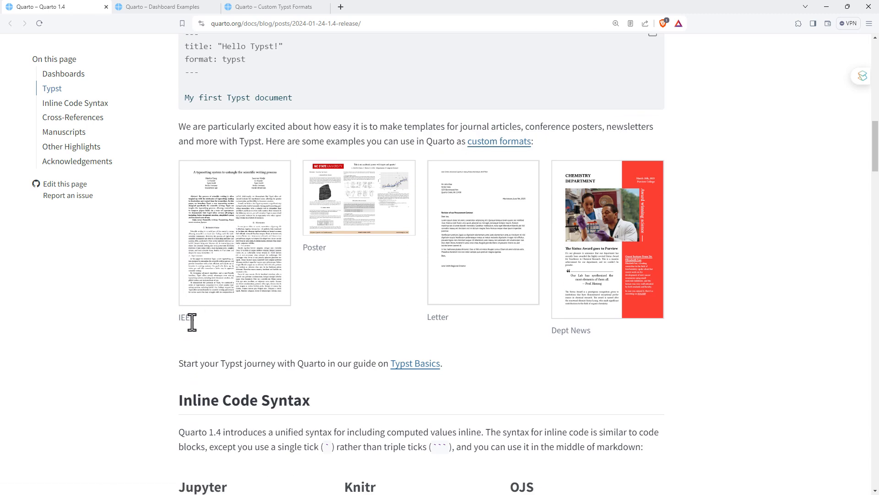
mouse_move(226, 219)
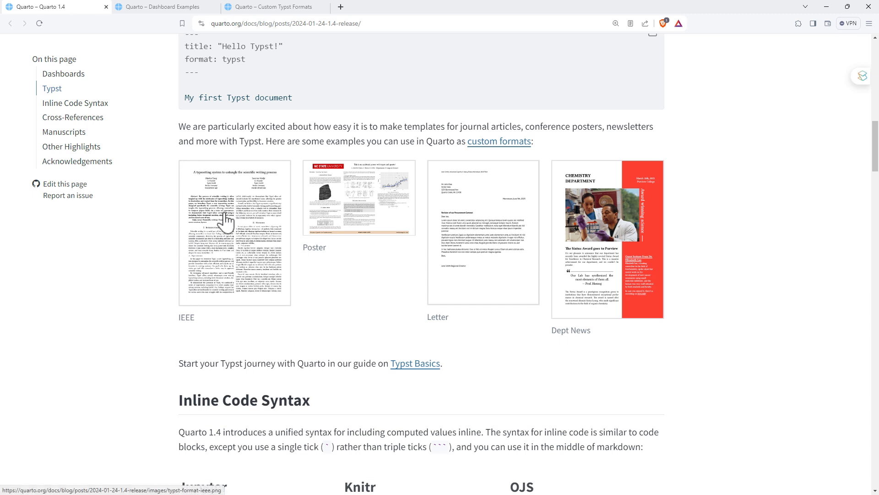
mouse_move(349, 204)
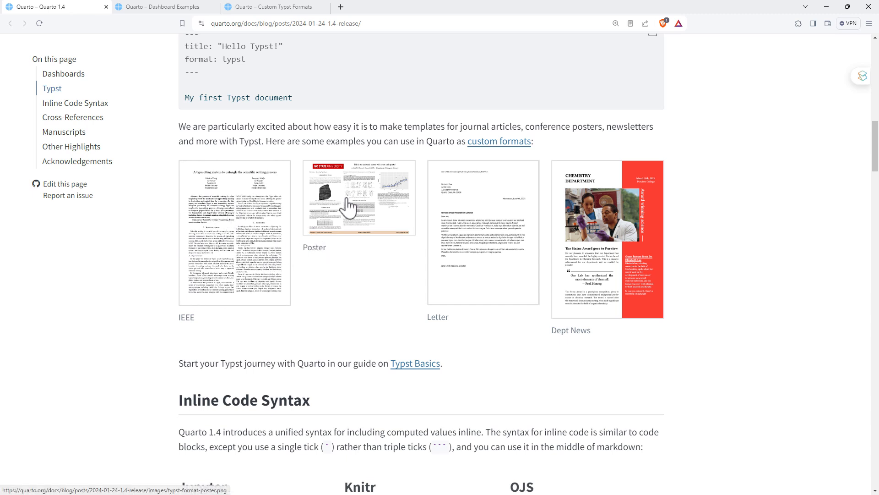
mouse_move(449, 242)
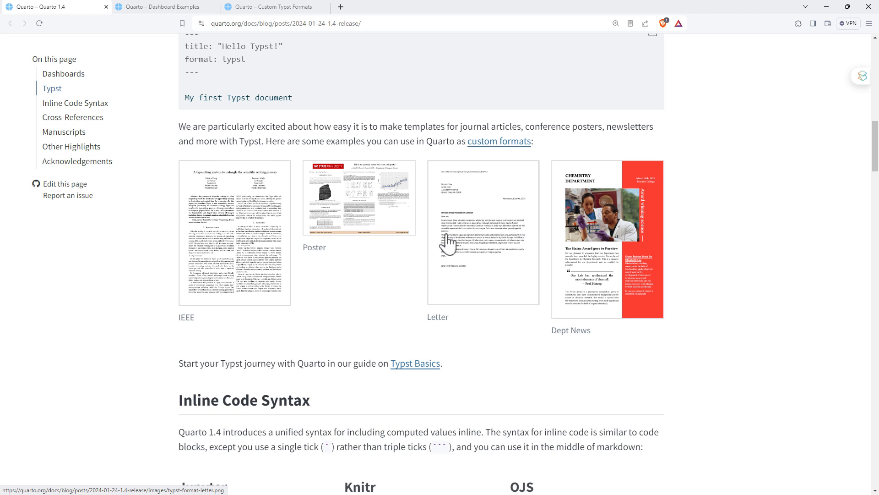
mouse_move(678, 251)
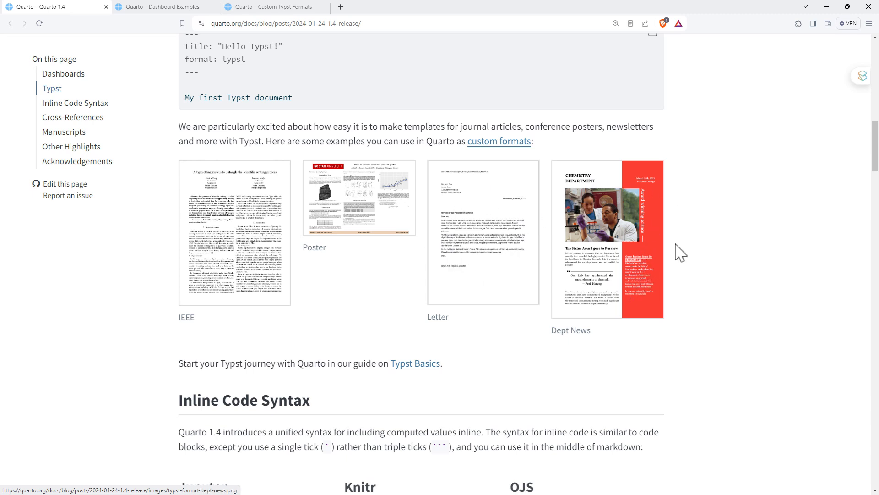
Open the AMS format's template folder on GitHub from the Custom Typst Formats page.
left_click(270, 6)
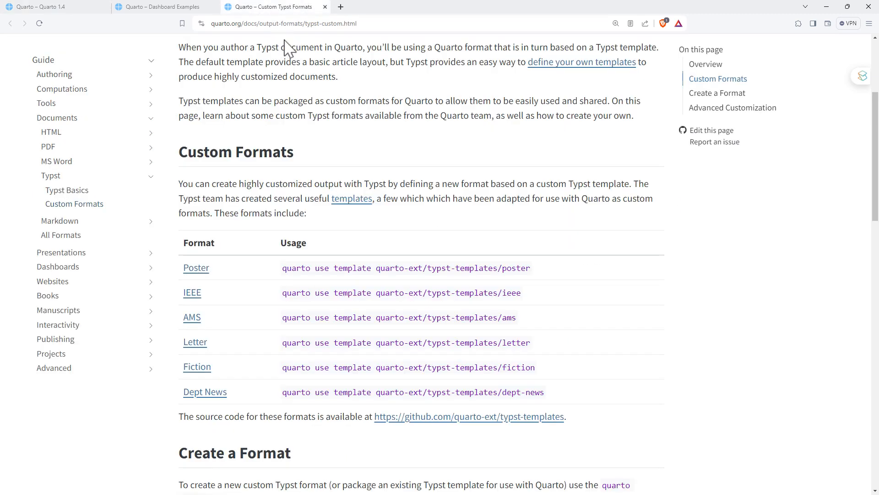
mouse_move(197, 367)
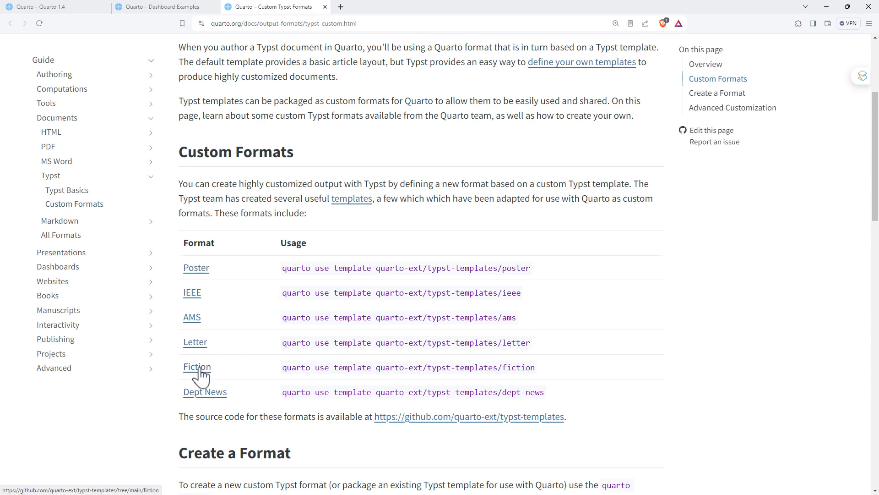
mouse_move(192, 320)
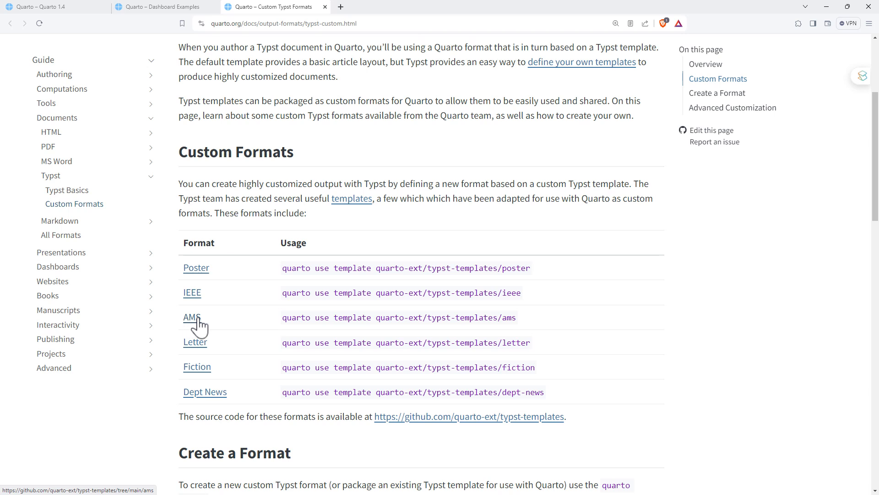
left_click(191, 317)
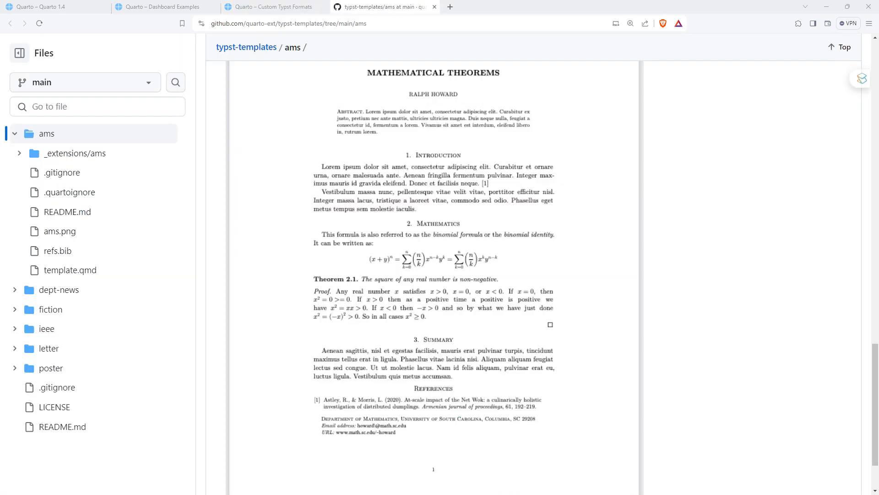
mouse_move(614, 184)
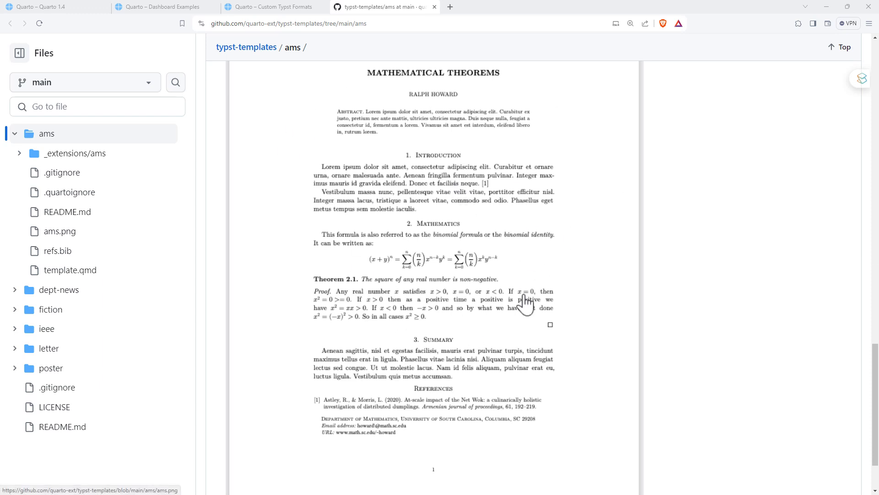
mouse_move(530, 239)
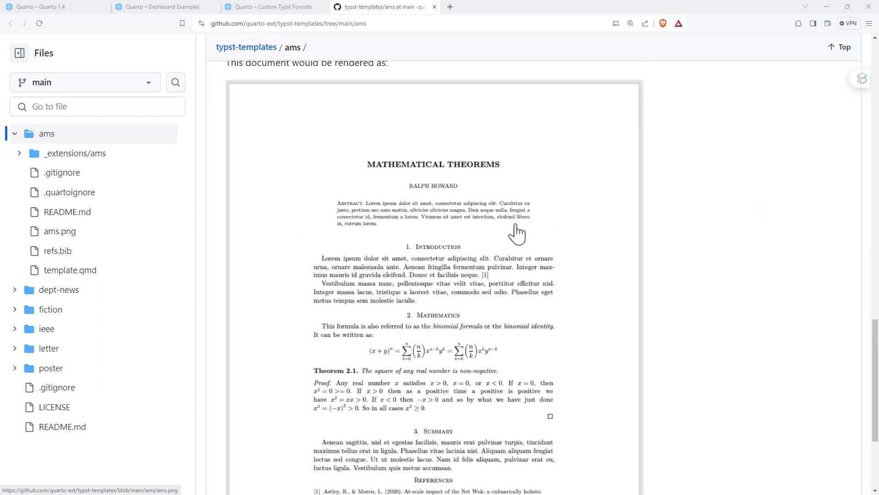
Return via the Custom Typst Formats tab and scroll the post's Typst format examples.
left_click(269, 7)
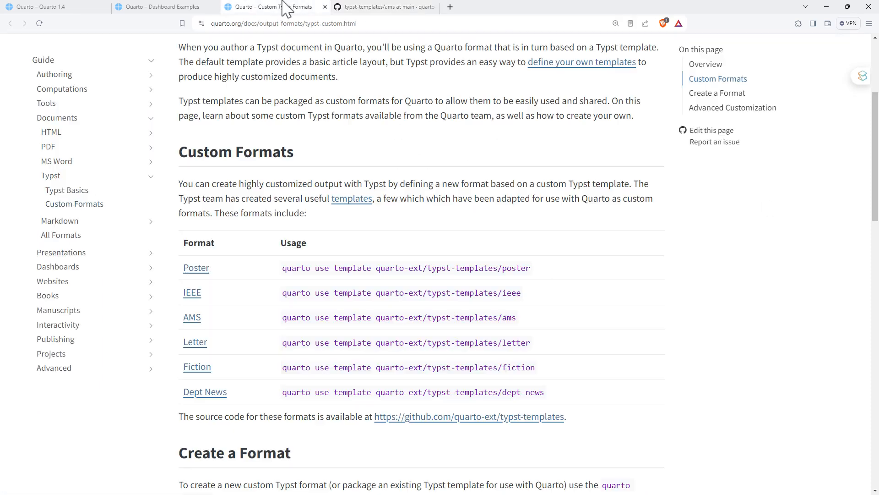
scroll("down", 3)
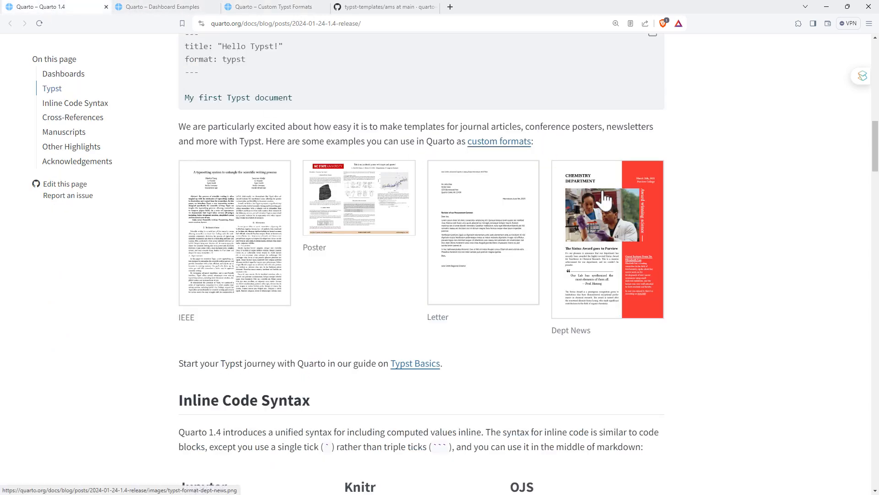
mouse_move(655, 218)
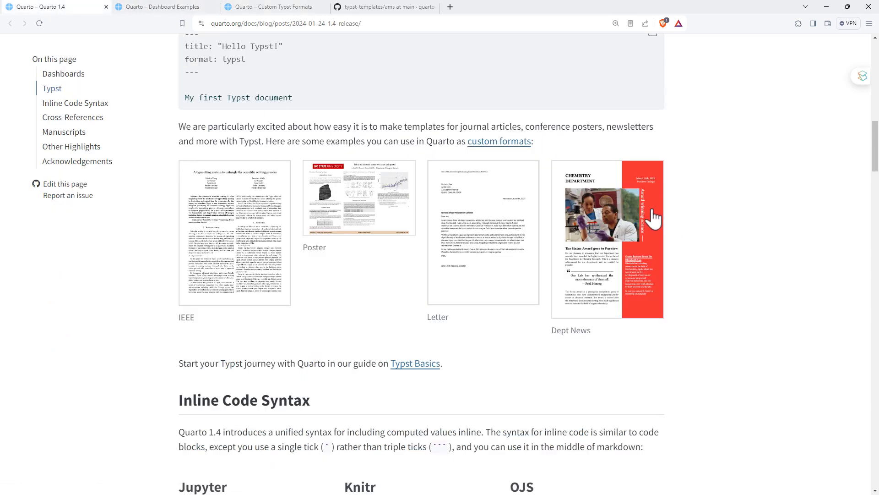
Scroll to Inline Code Syntax showing Jupyter, Knitr and OJS examples.
scroll("down", 3)
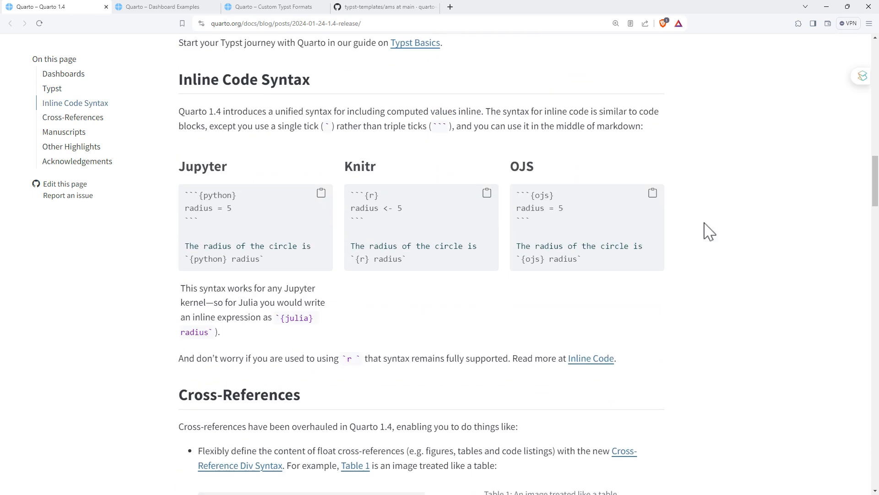
mouse_move(449, 213)
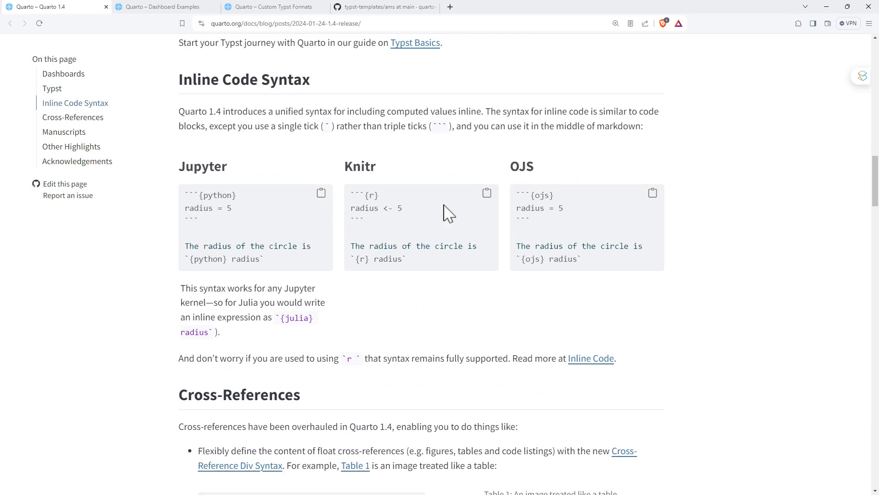
mouse_move(419, 268)
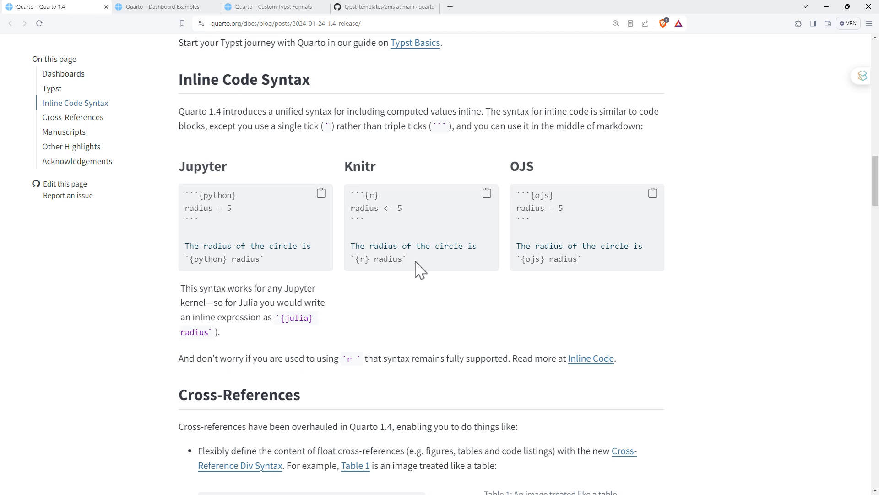
mouse_move(495, 319)
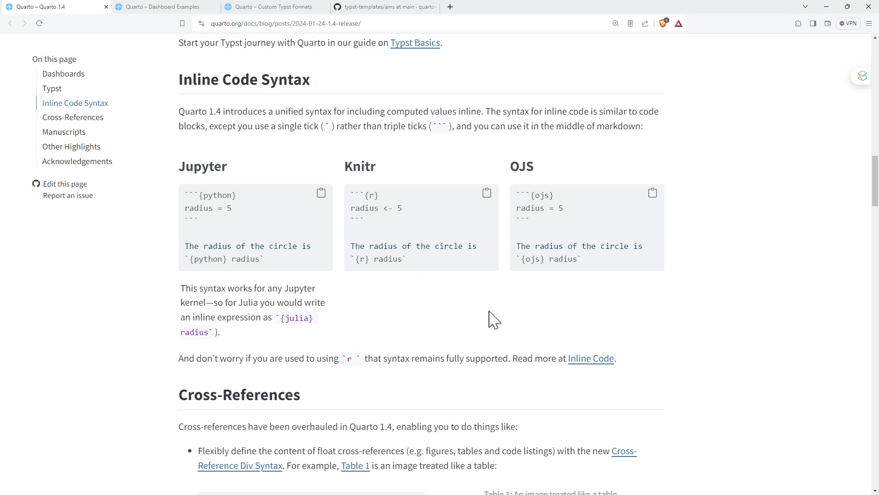
mouse_move(531, 310)
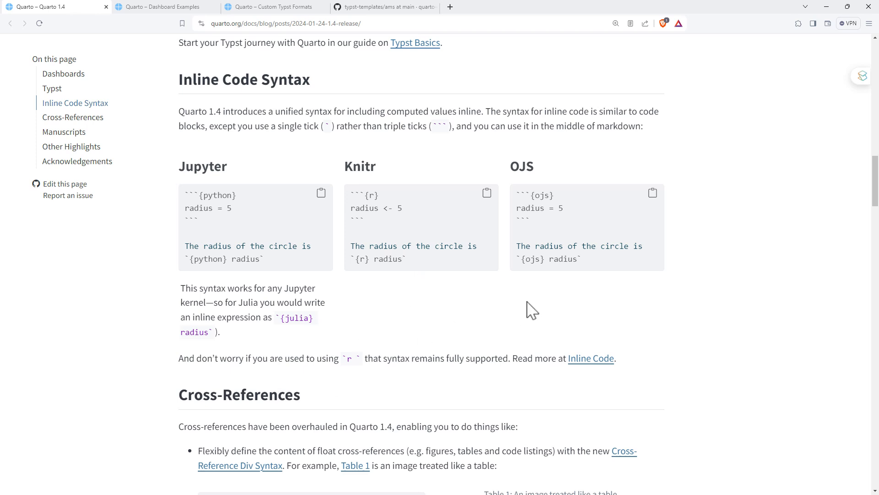
mouse_move(715, 314)
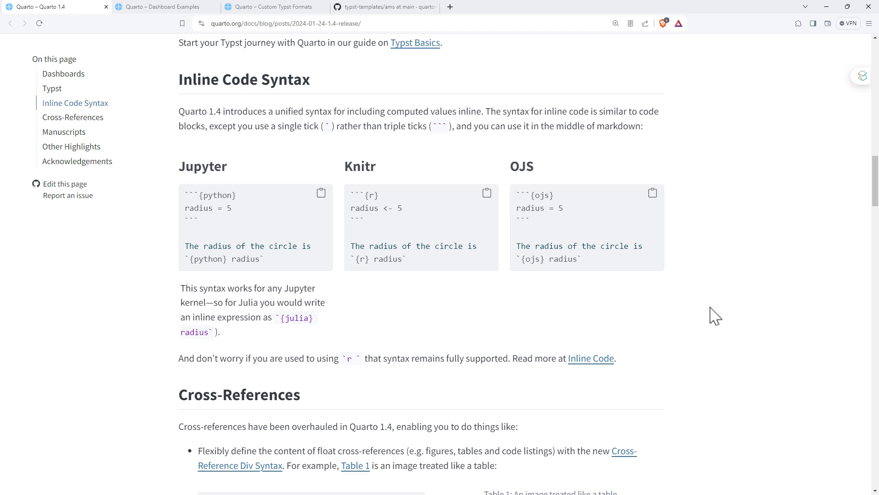
Scroll past the Cross-References section to the Manuscripts heading.
scroll("down", 3)
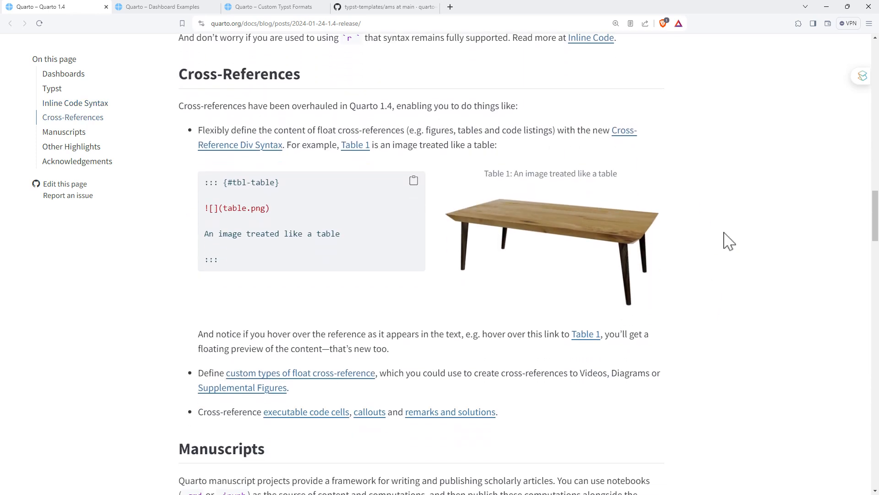
mouse_move(753, 275)
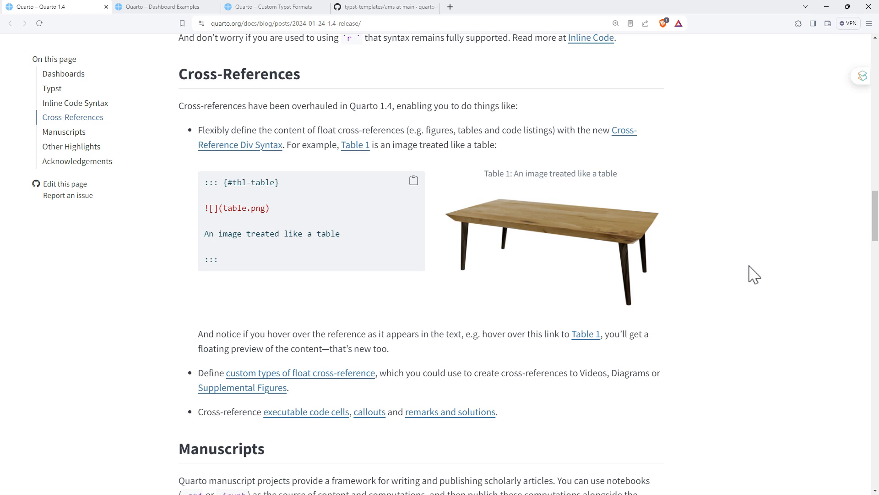
mouse_move(563, 238)
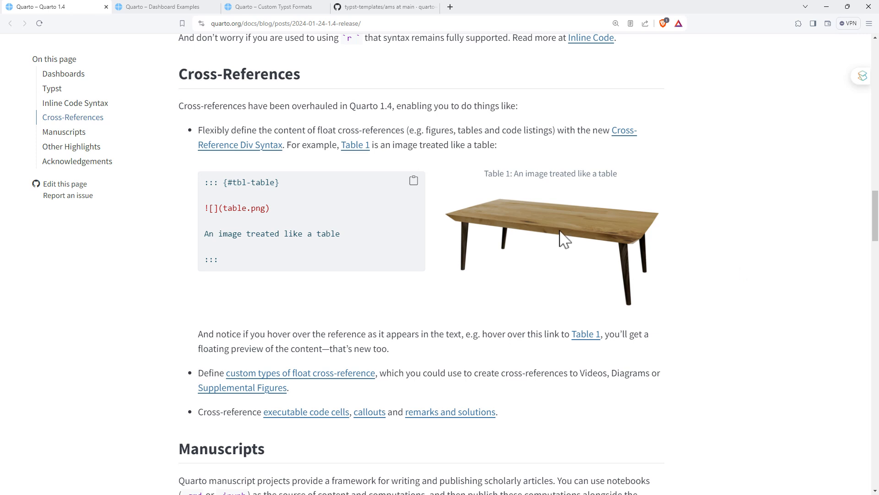
mouse_move(208, 266)
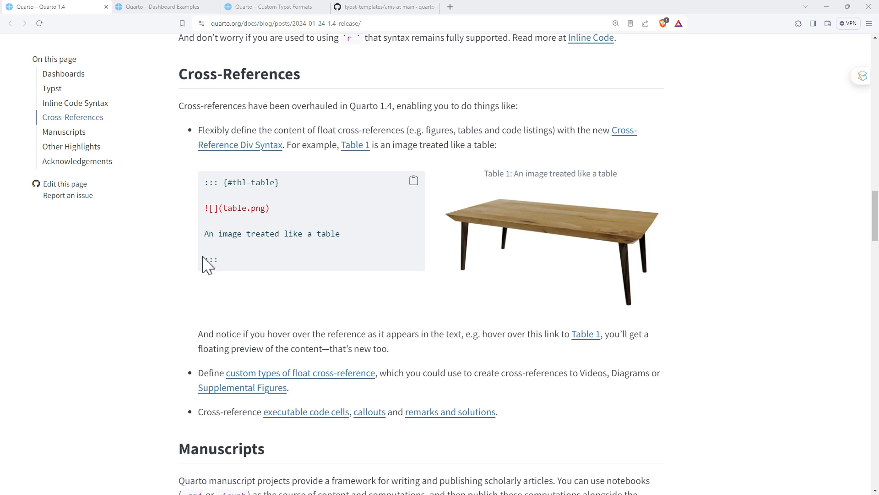
mouse_move(312, 258)
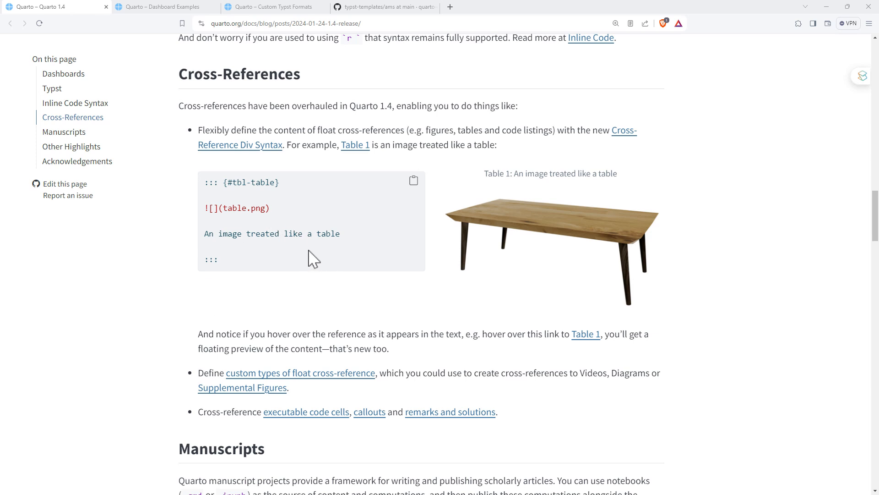
mouse_move(704, 294)
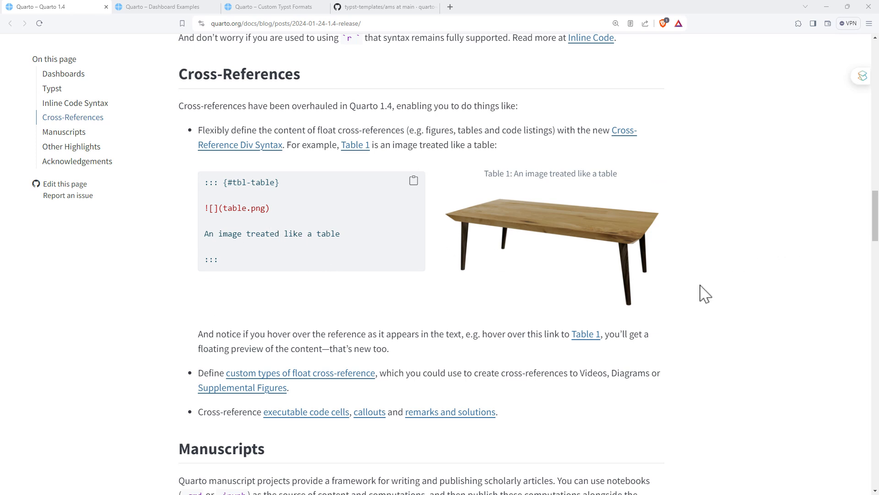
mouse_move(754, 212)
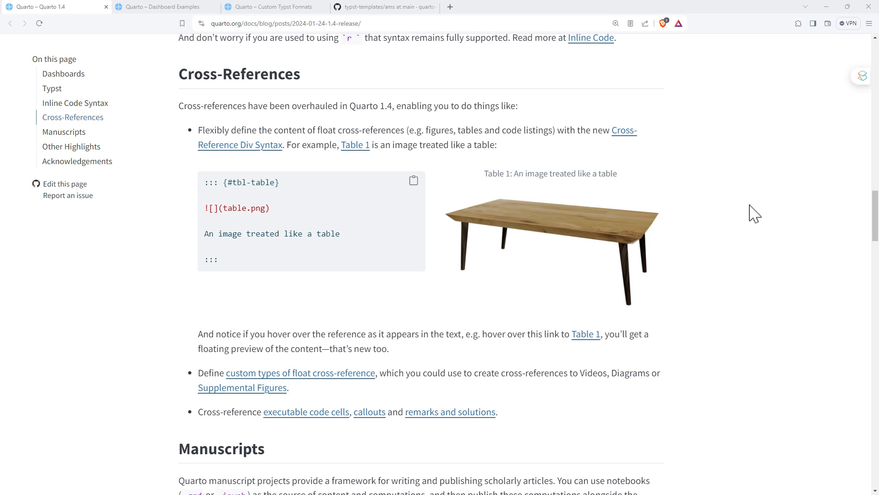
scroll("down", 3)
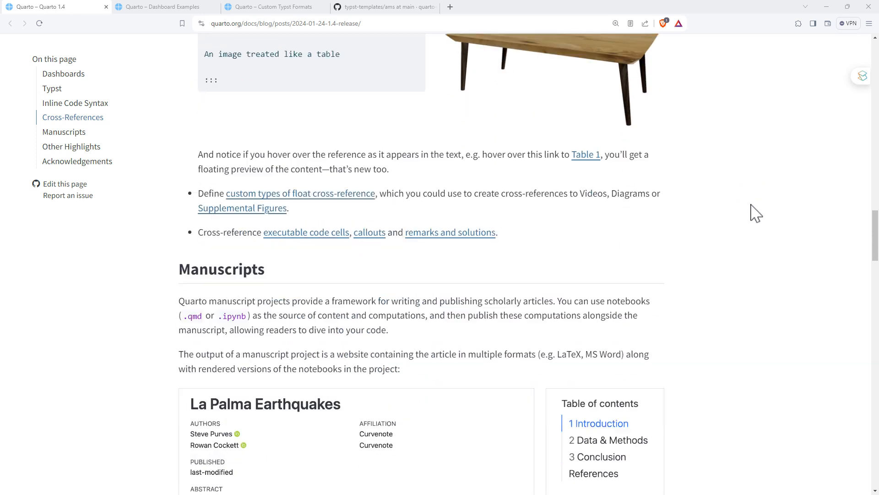
Scroll to the Manuscripts section and its La Palma Earthquakes example article.
scroll("down", 3)
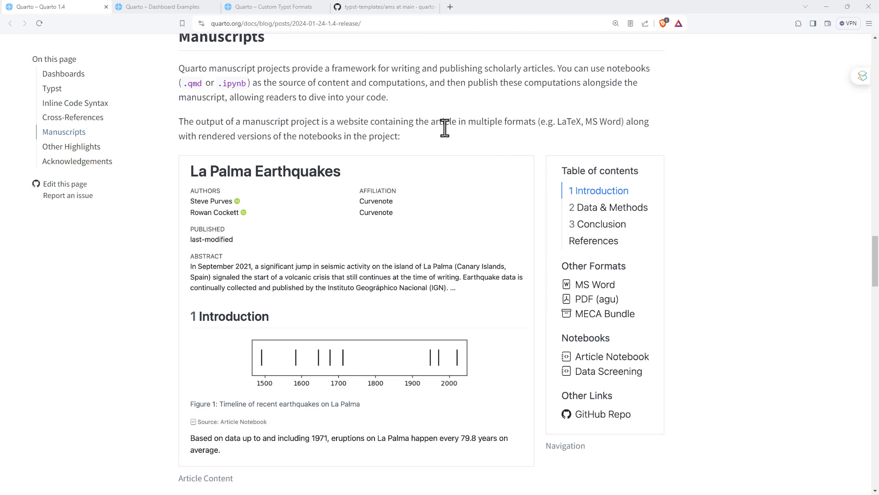
mouse_move(788, 156)
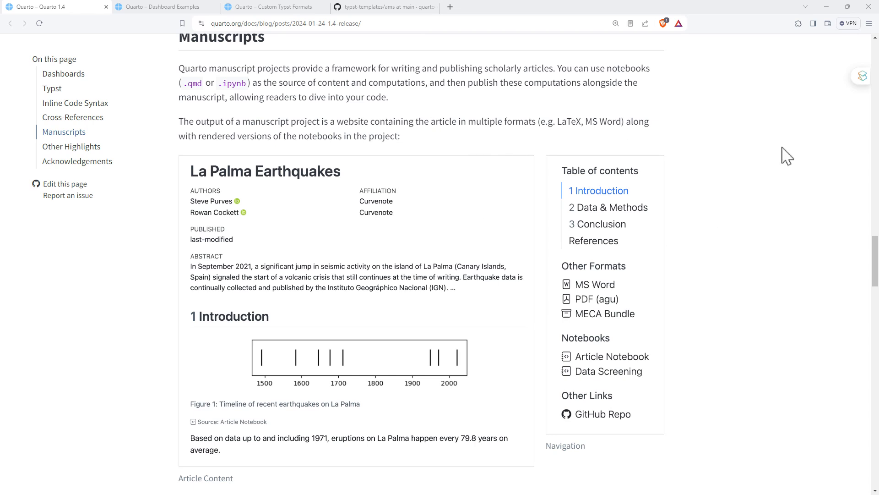
mouse_move(761, 177)
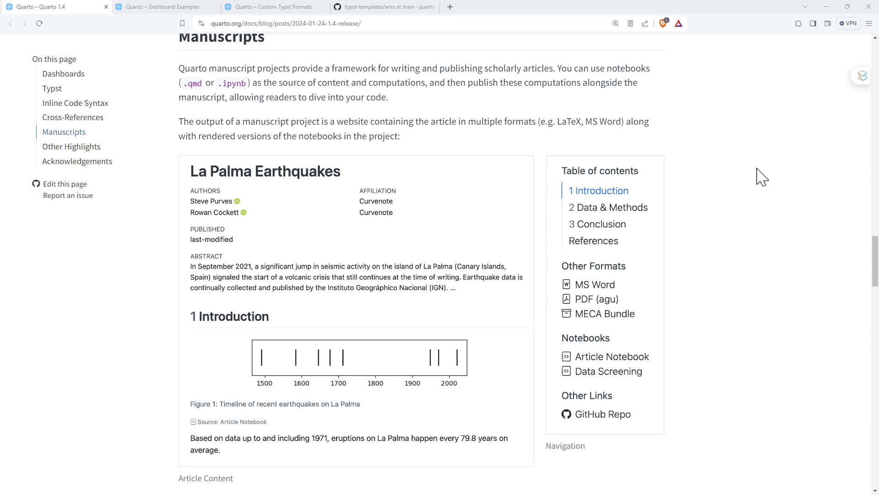
mouse_move(761, 155)
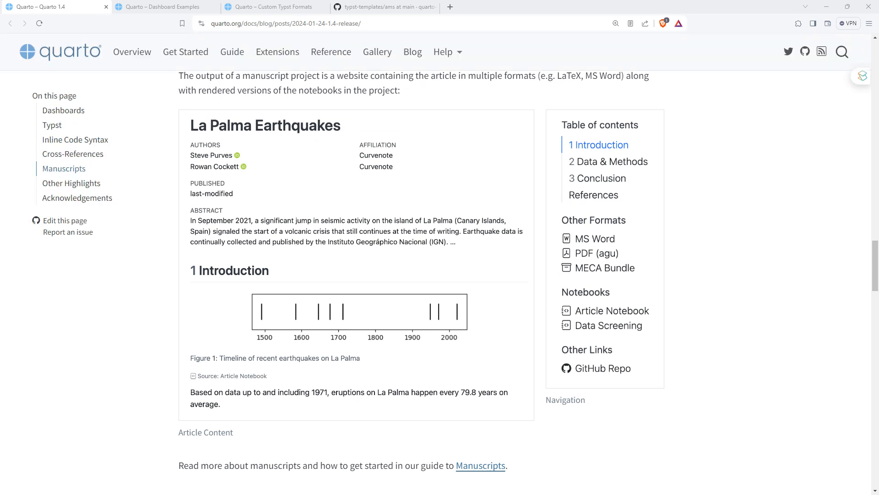
mouse_move(827, 313)
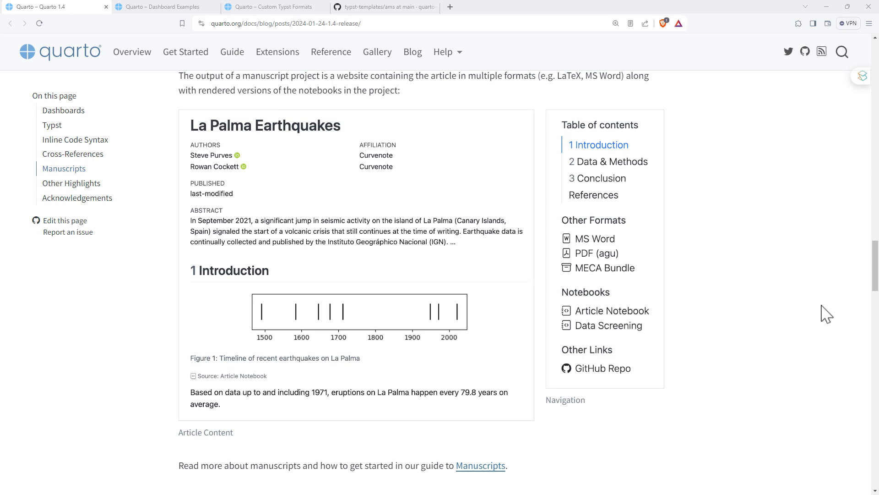
Scroll to Other Highlights, listing Shiny for Python and Script Rendering.
scroll("down", 3)
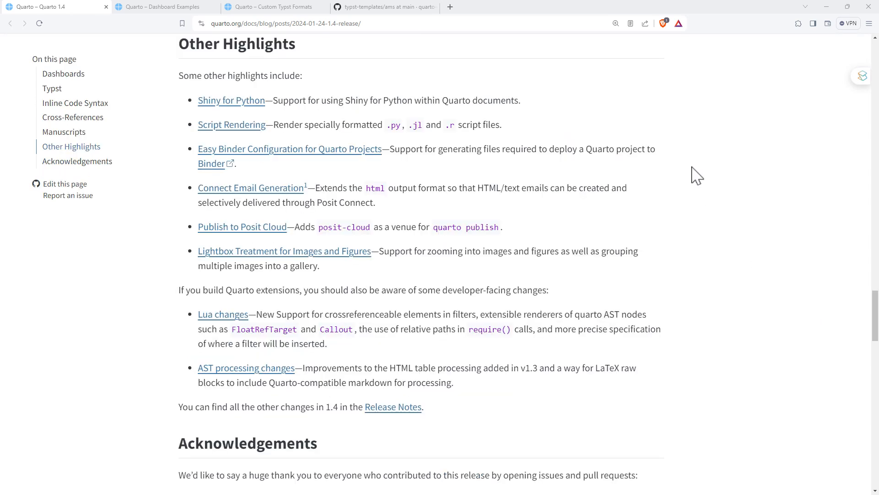
mouse_move(230, 100)
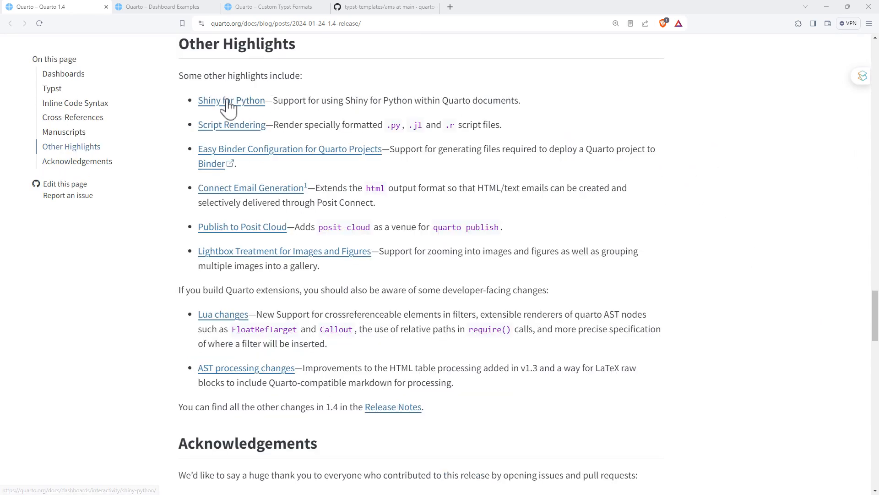
mouse_move(627, 116)
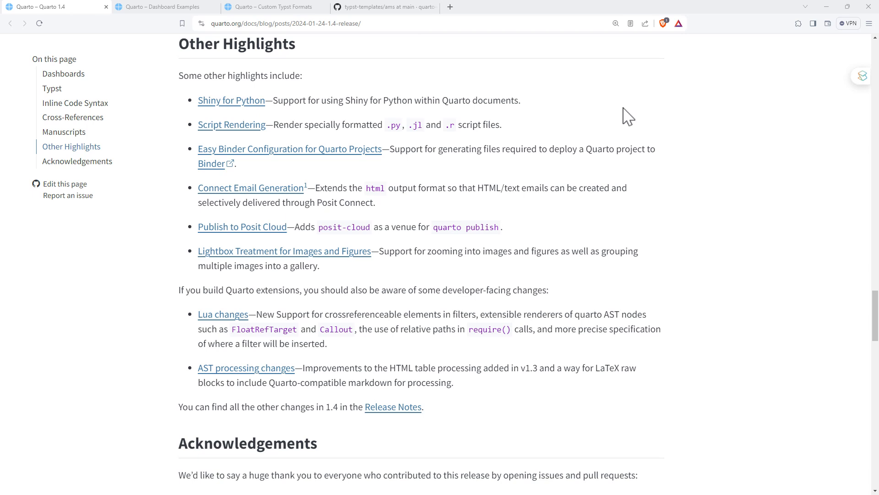
mouse_move(658, 124)
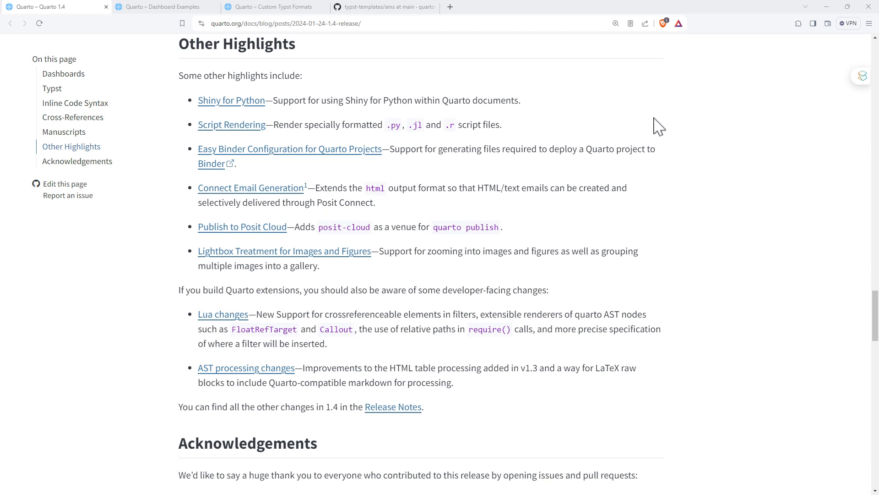
mouse_move(509, 175)
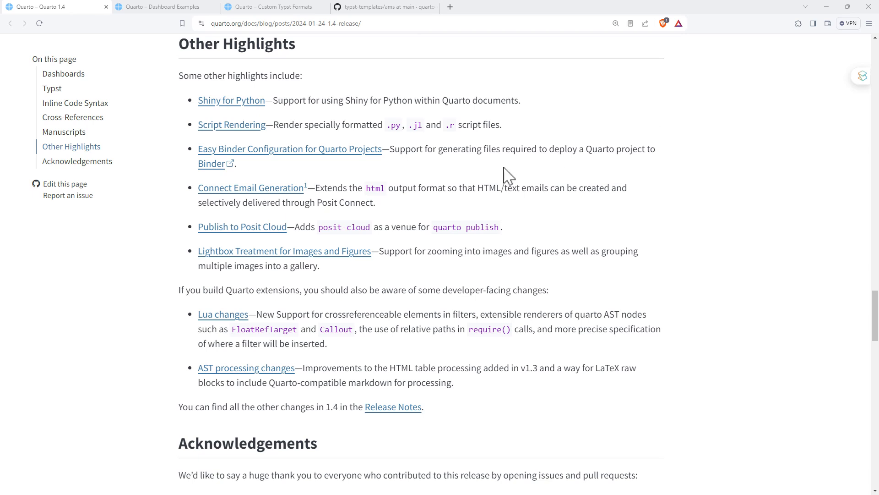
mouse_move(338, 193)
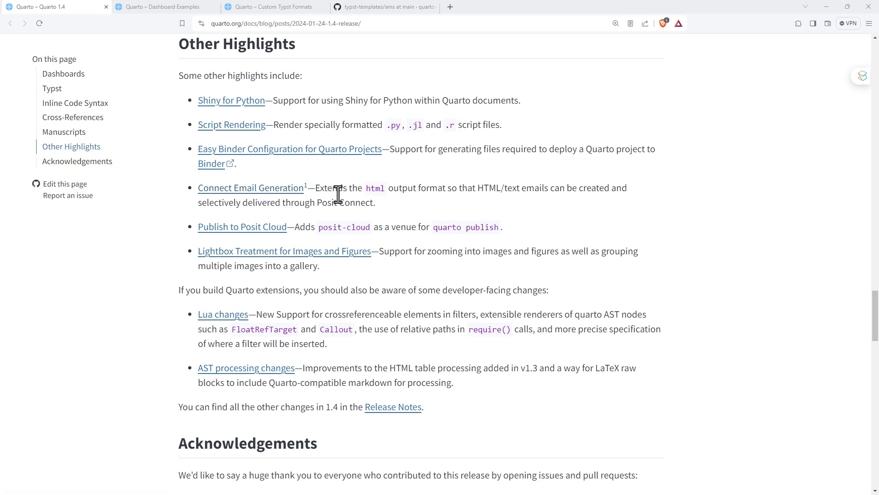
mouse_move(360, 203)
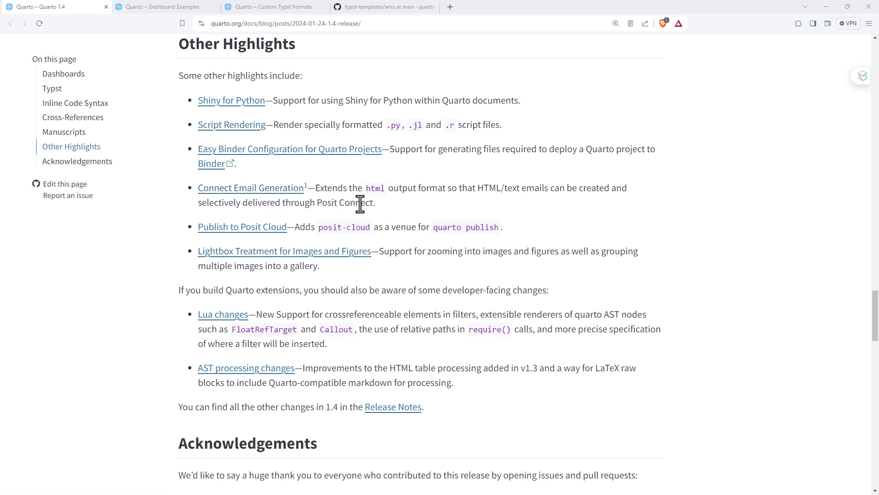
mouse_move(475, 233)
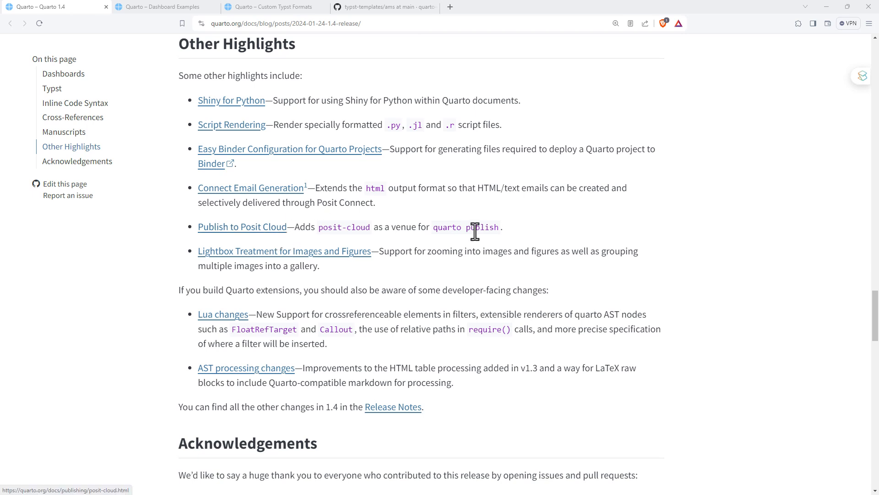
mouse_move(383, 268)
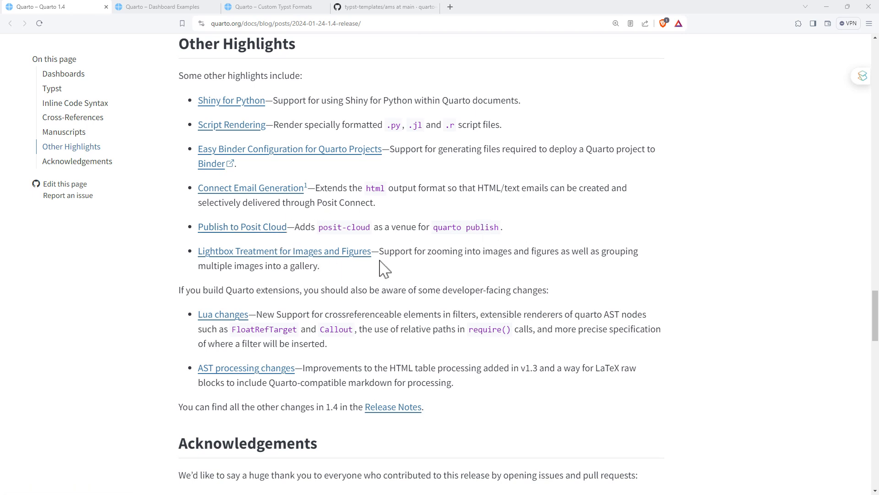
mouse_move(602, 285)
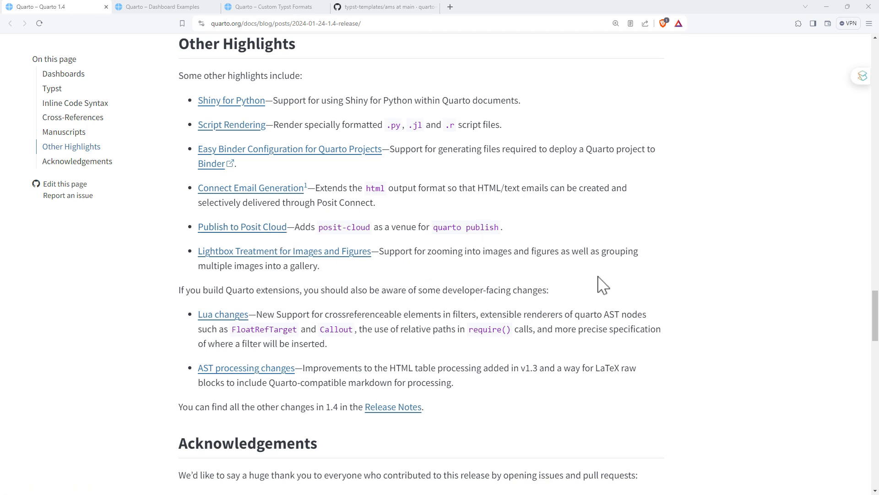
mouse_move(716, 260)
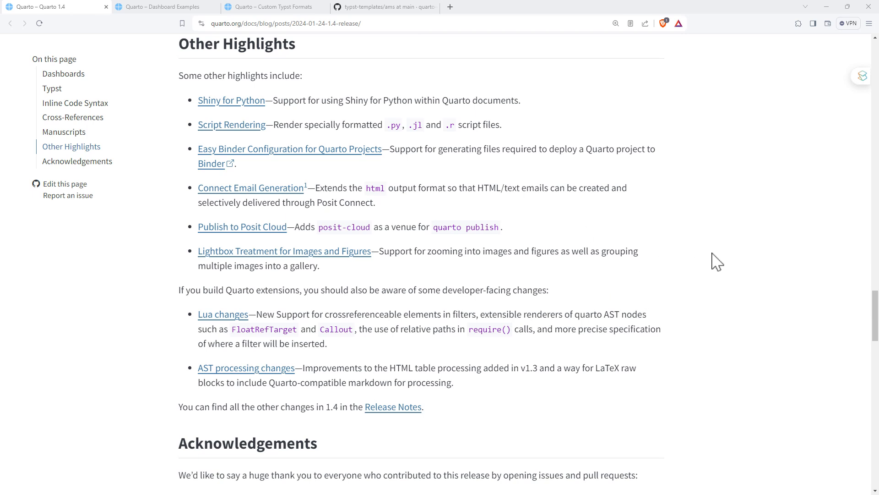
mouse_move(587, 209)
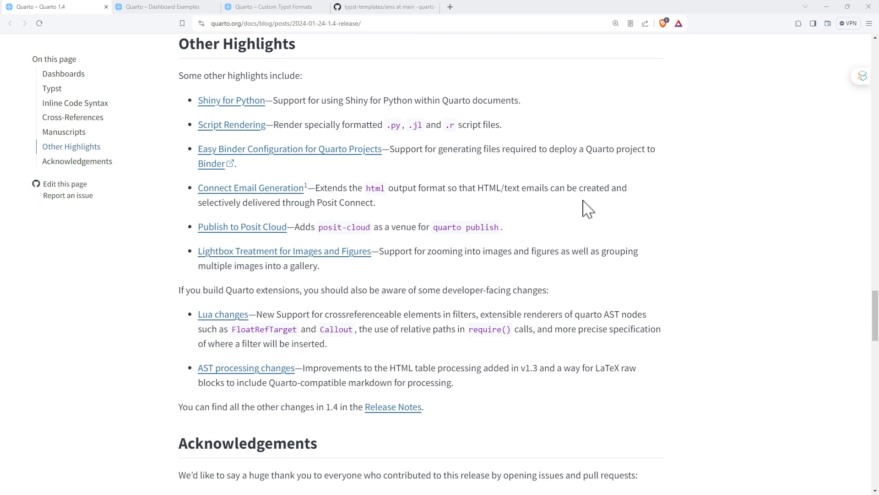
mouse_move(602, 201)
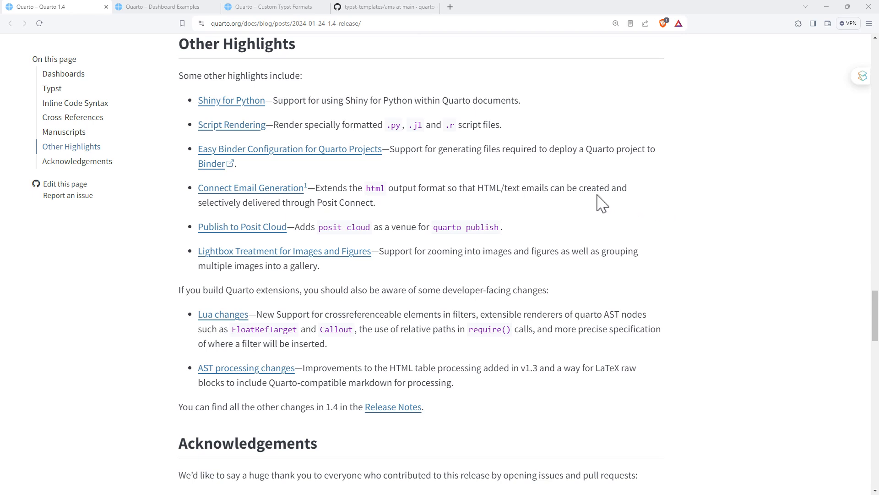
mouse_move(760, 189)
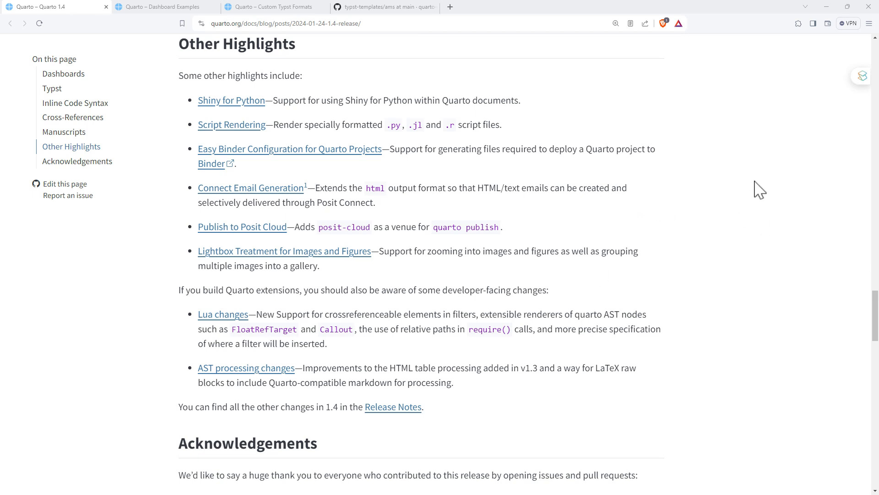
mouse_move(634, 247)
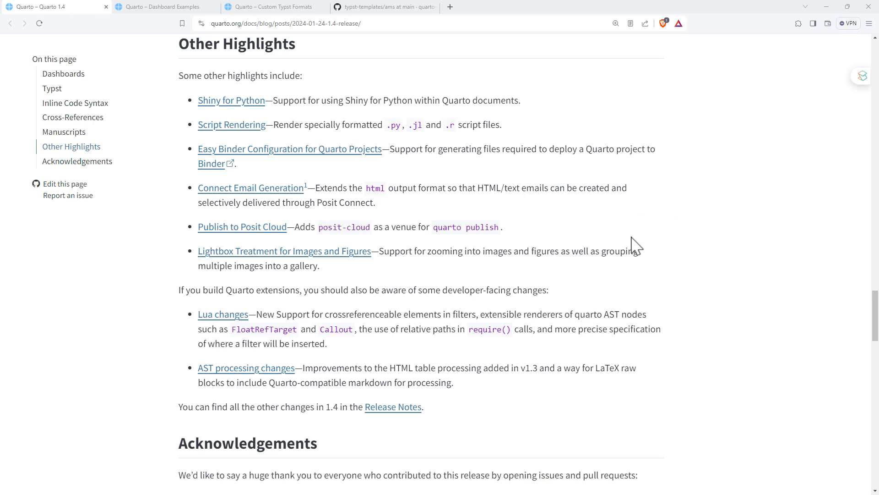
mouse_move(766, 247)
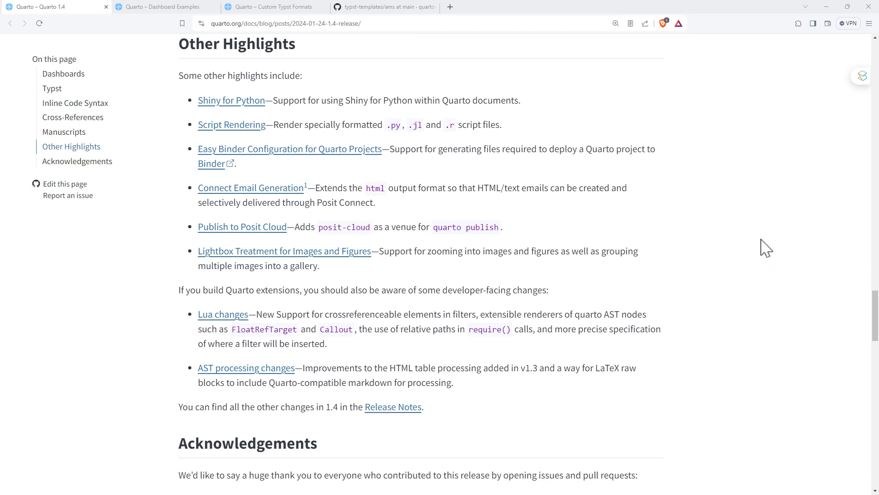
mouse_move(763, 252)
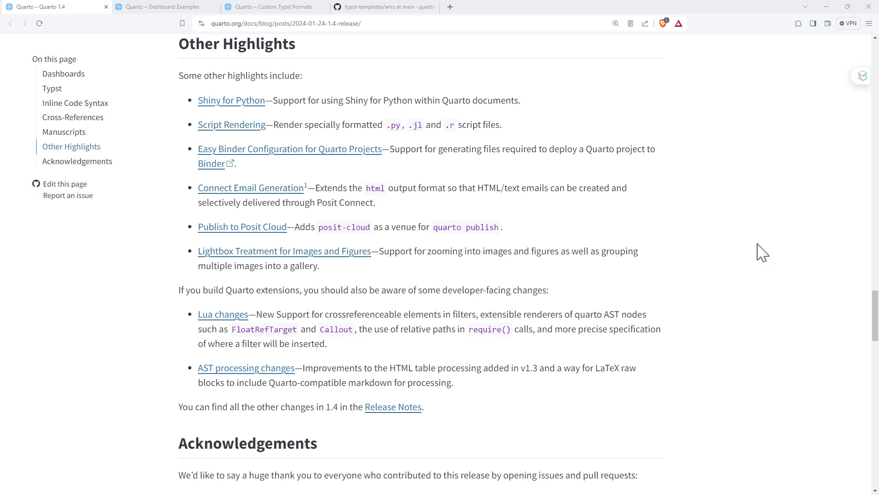
mouse_move(648, 187)
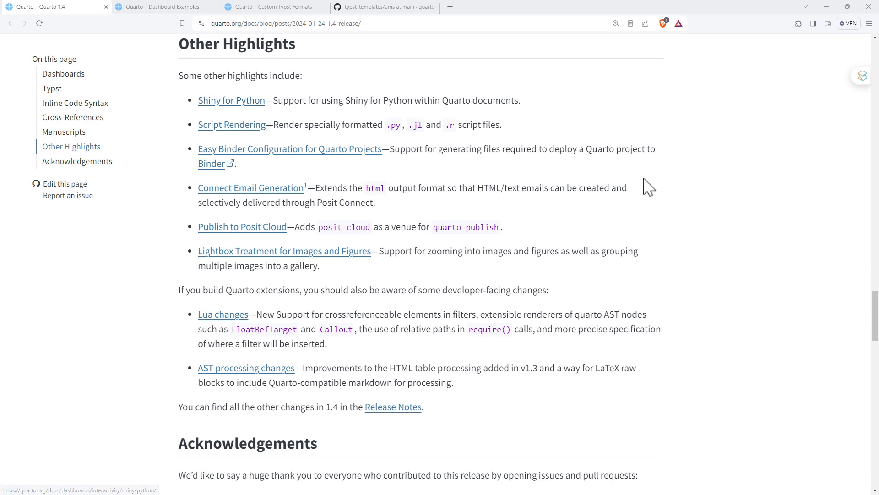